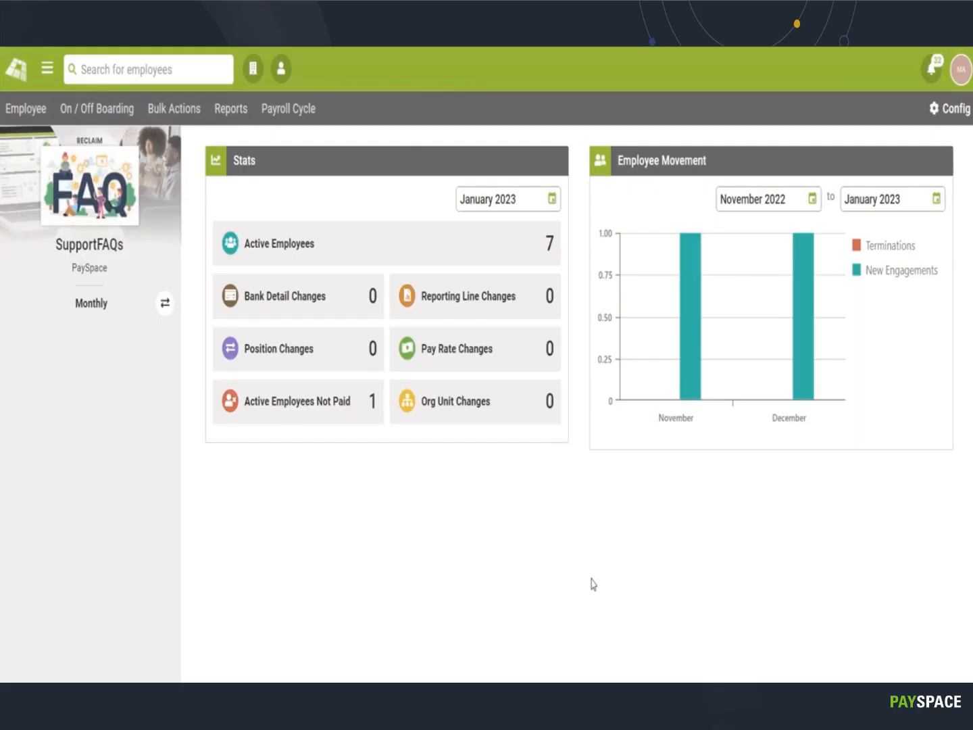
{"action": "mouse_move", "coordinate": [952, 108]}
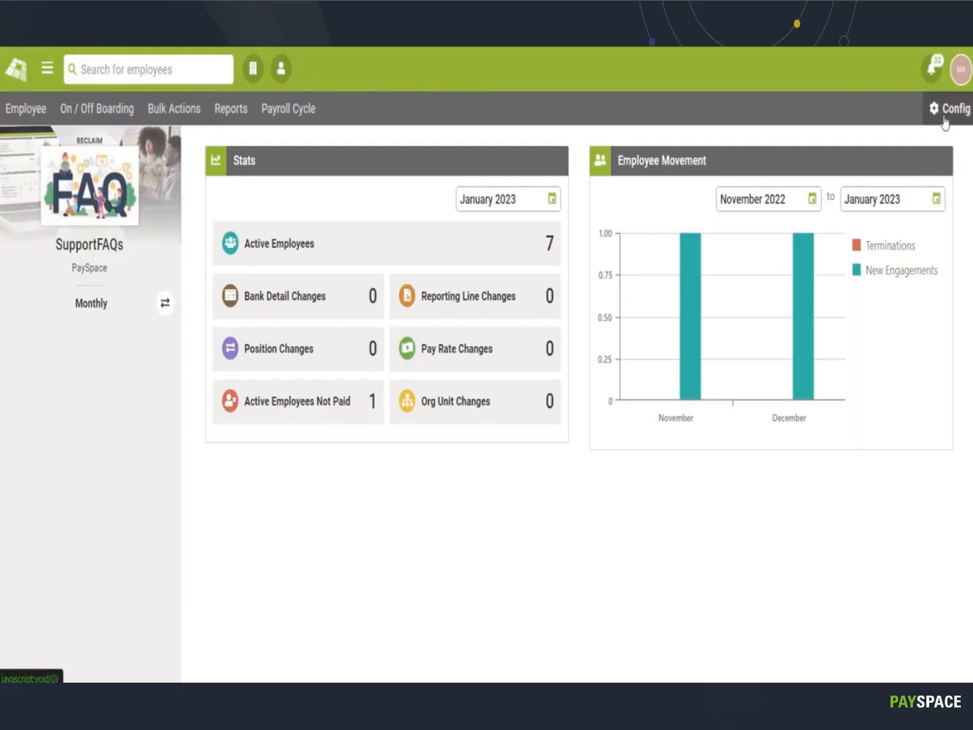
Go to the company's Configuration area and show its Payroll options.
{"action": "left_click", "coordinate": [953, 108]}
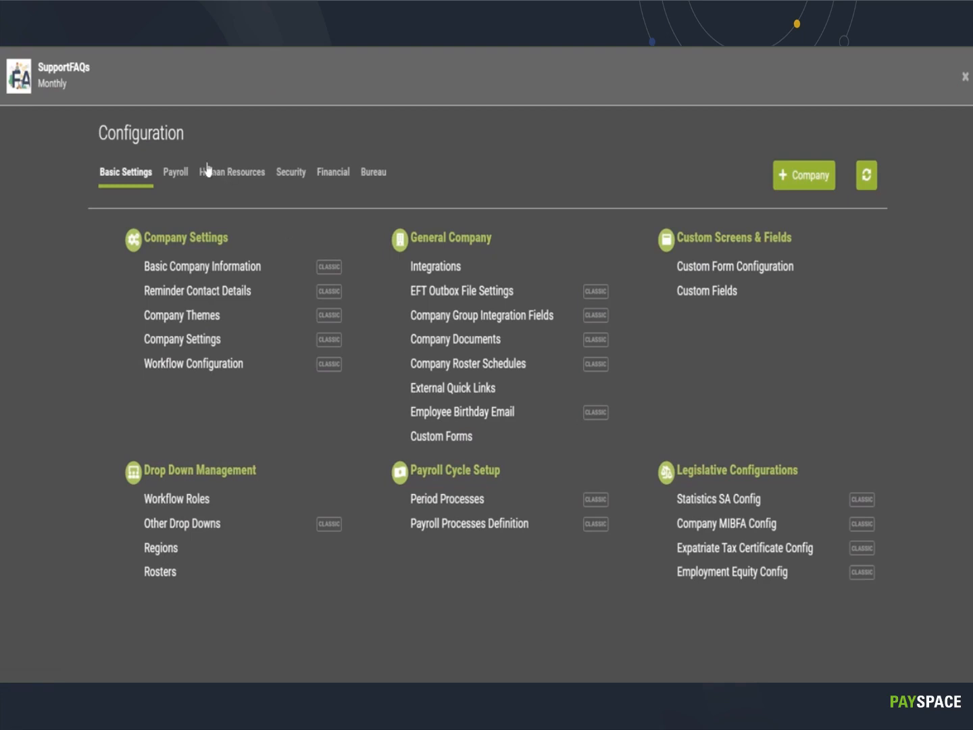
{"action": "left_click", "coordinate": [176, 172]}
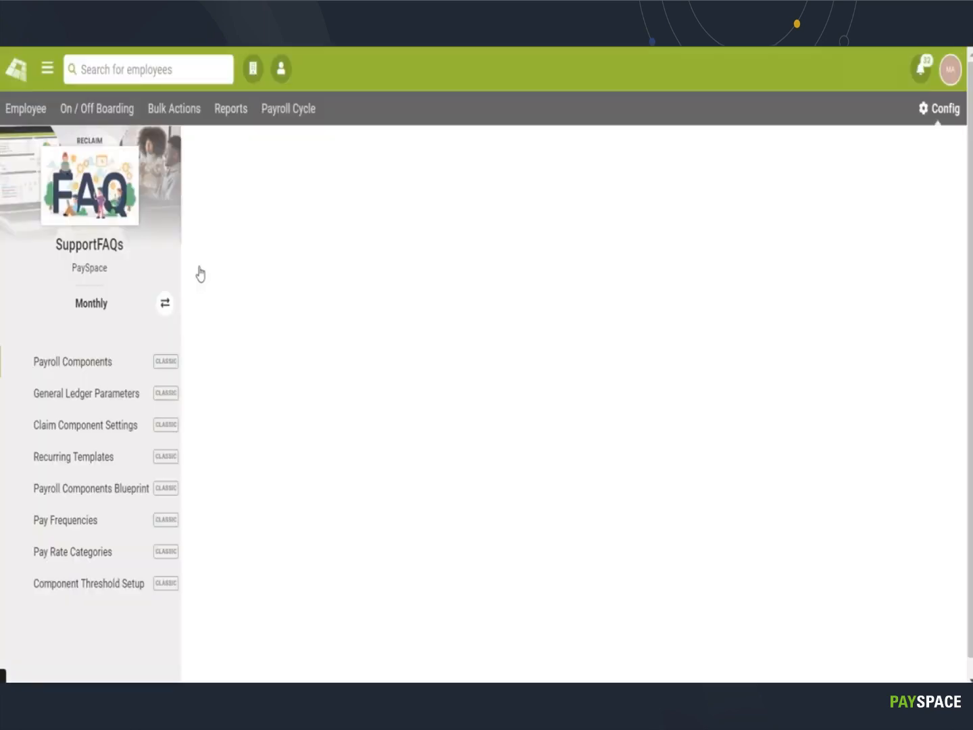
Start a new payroll component and filter the list to the Company Car components.
{"action": "left_click", "coordinate": [72, 363]}
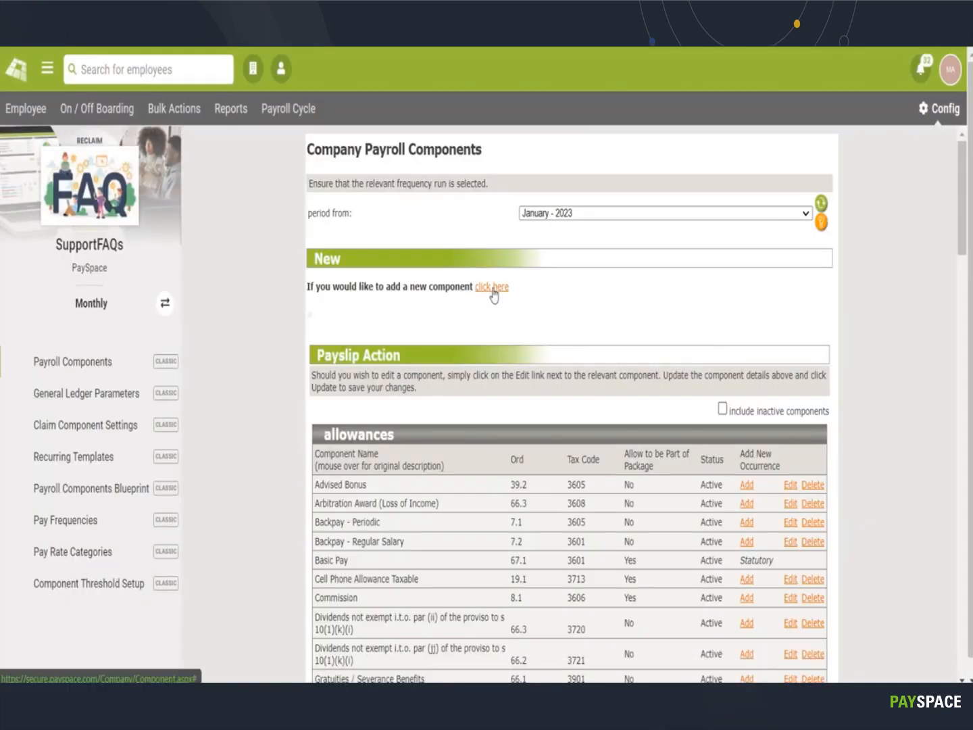
{"action": "left_click", "coordinate": [492, 287]}
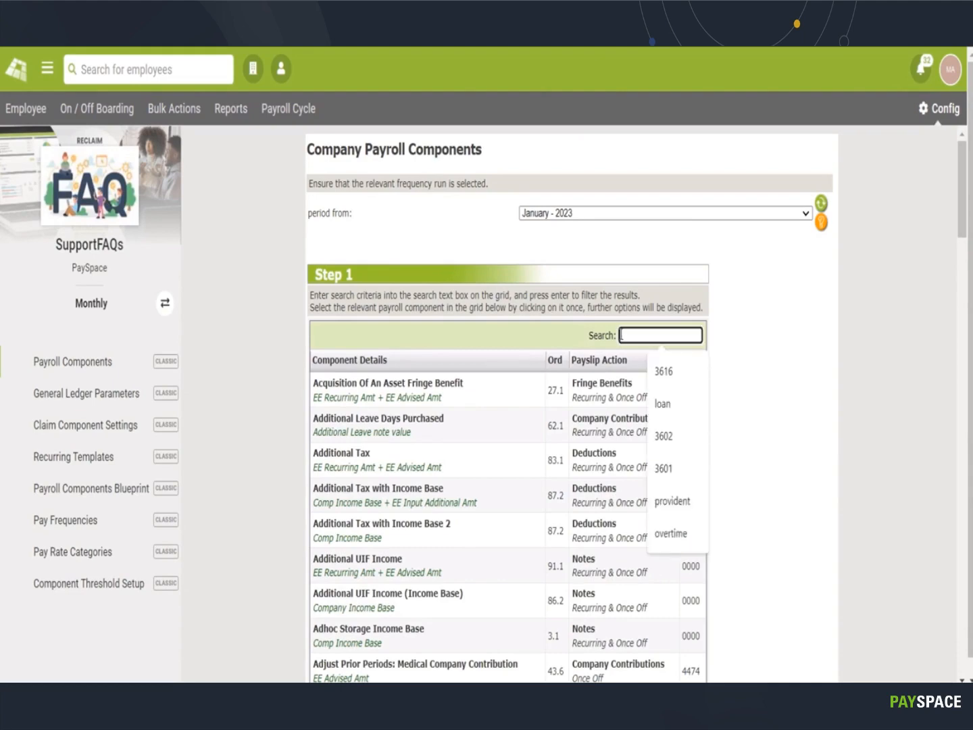
{"action": "type", "text": "company c"}
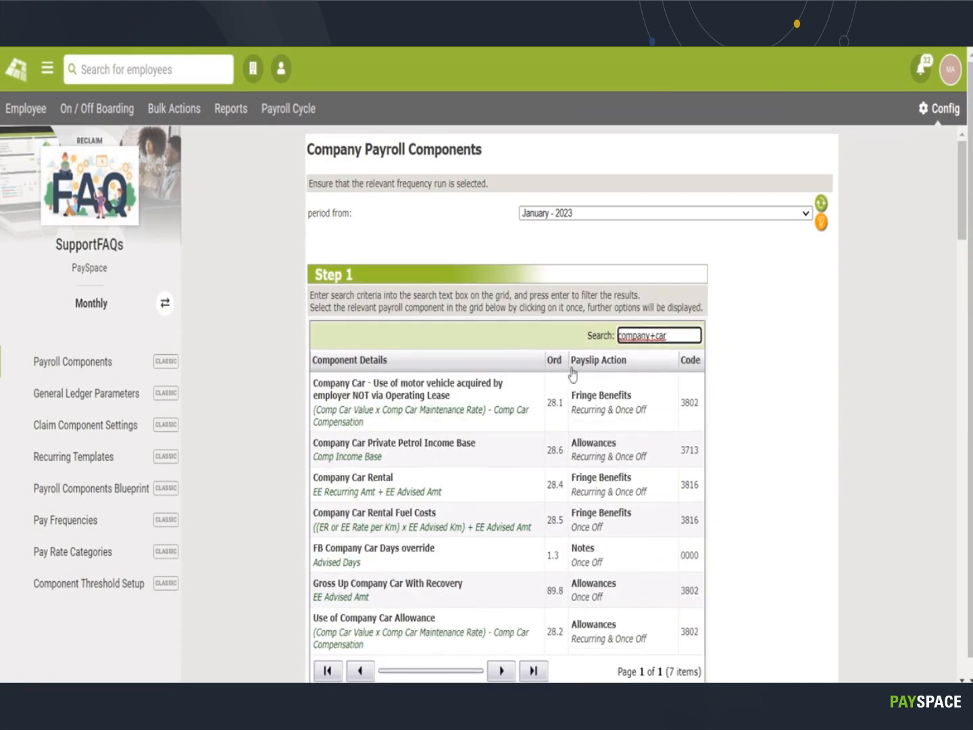
Add the Company Car motor-vehicle component with payslip name 'Company Car Fringe Benefit' and save it.
{"action": "left_click", "coordinate": [407, 389]}
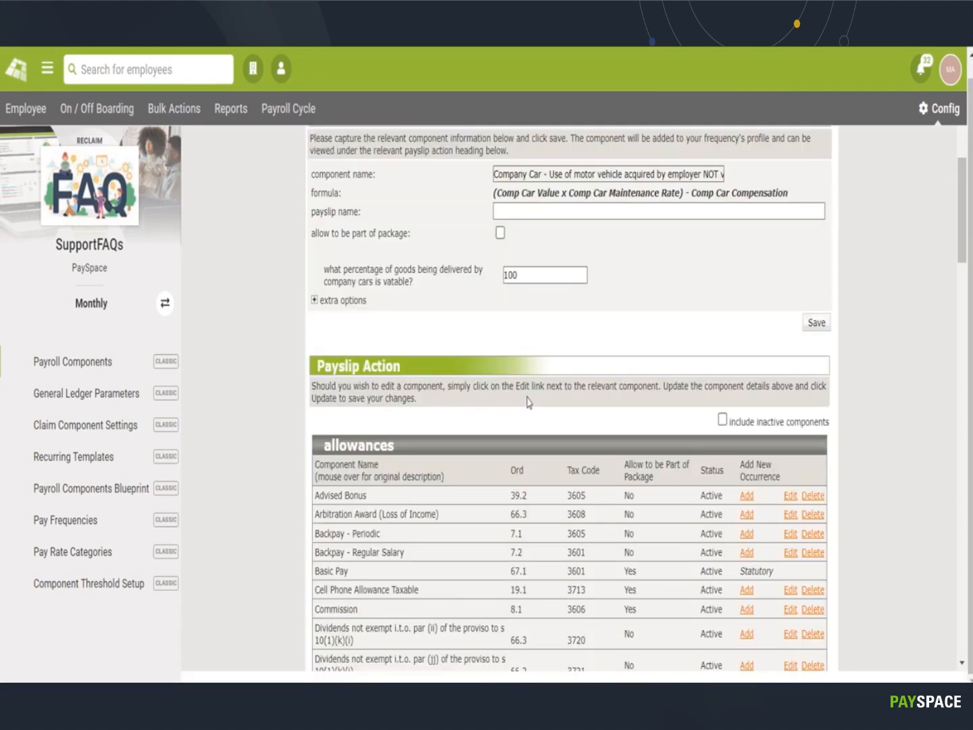
{"action": "scroll", "scroll_direction": "up", "scroll_amount": 3}
{"action": "type", "text": "Company Car Fringe"}
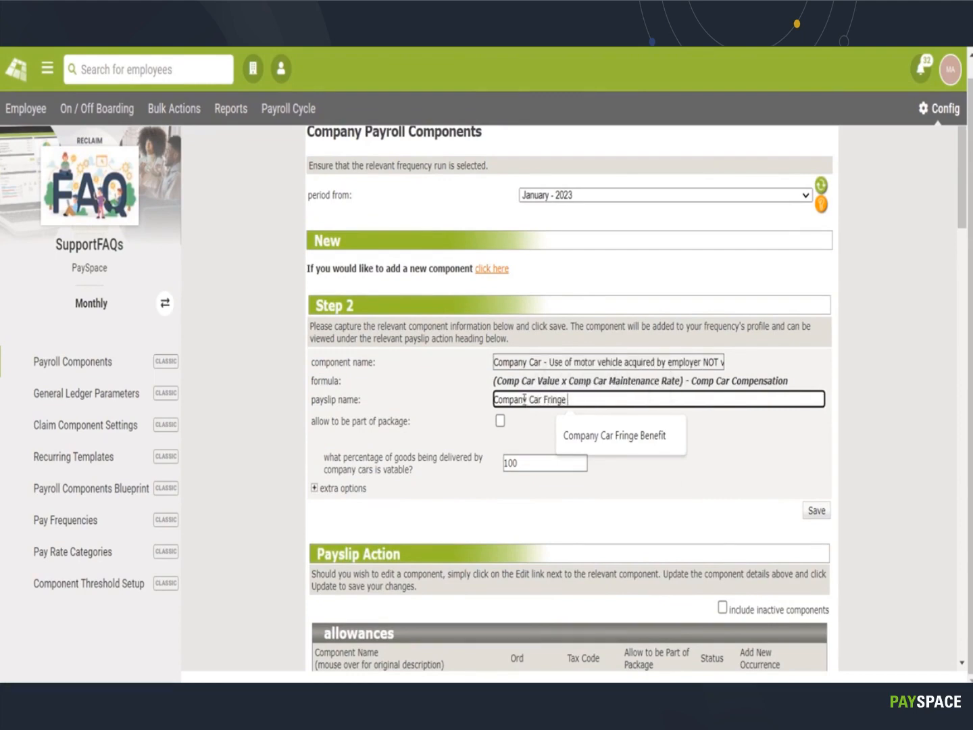
{"action": "type", "text": "Benefit"}
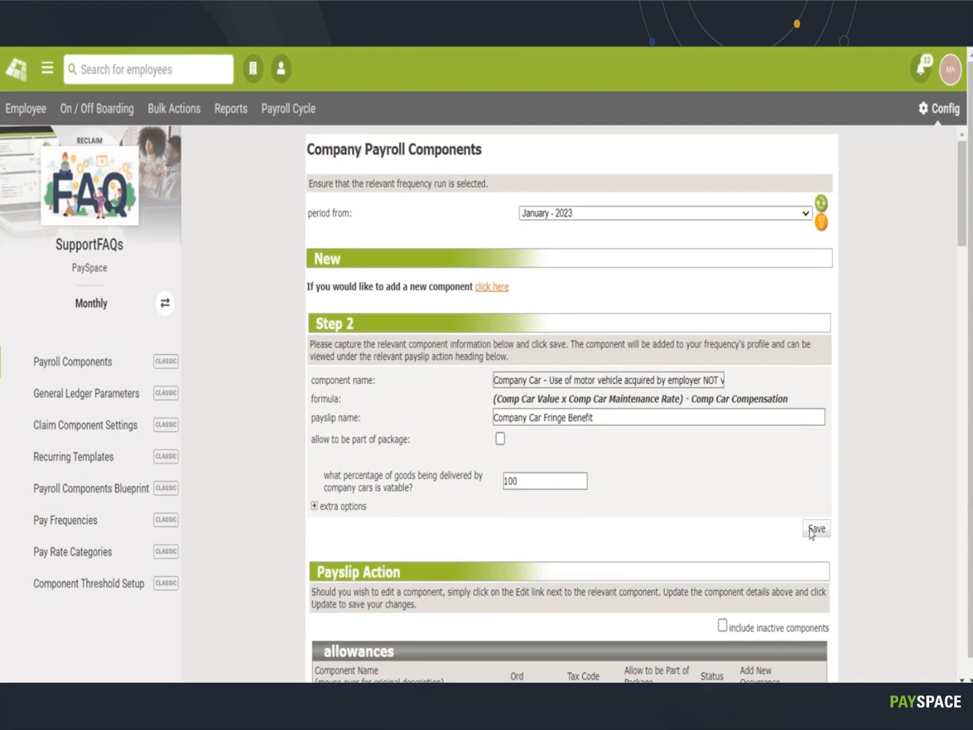
{"action": "left_click", "coordinate": [816, 529]}
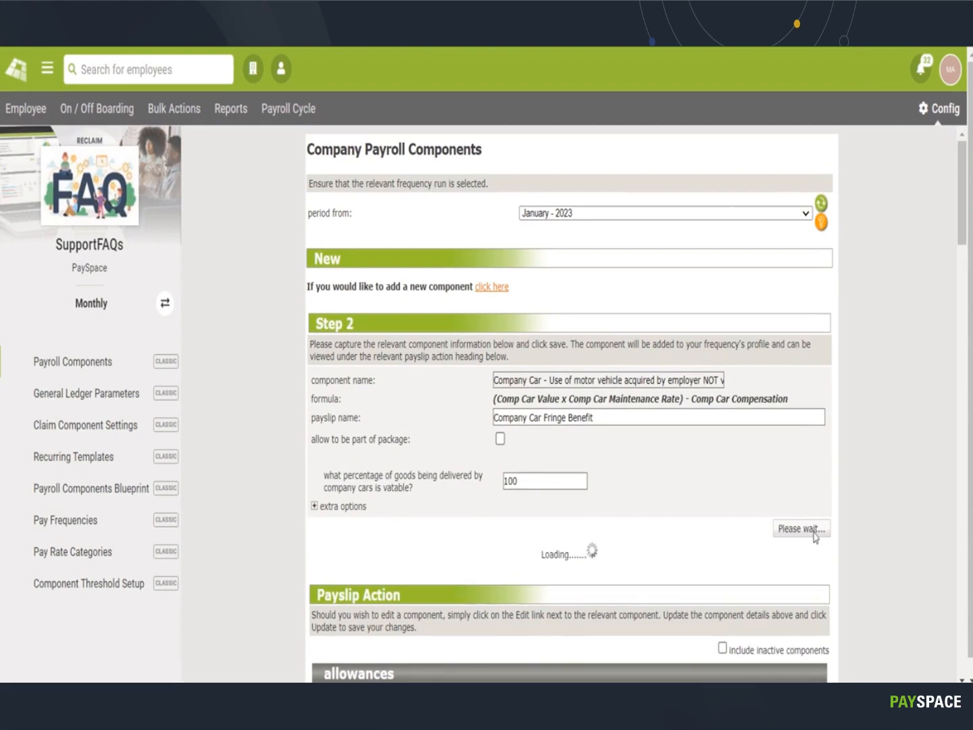
{"action": "left_click", "coordinate": [801, 529]}
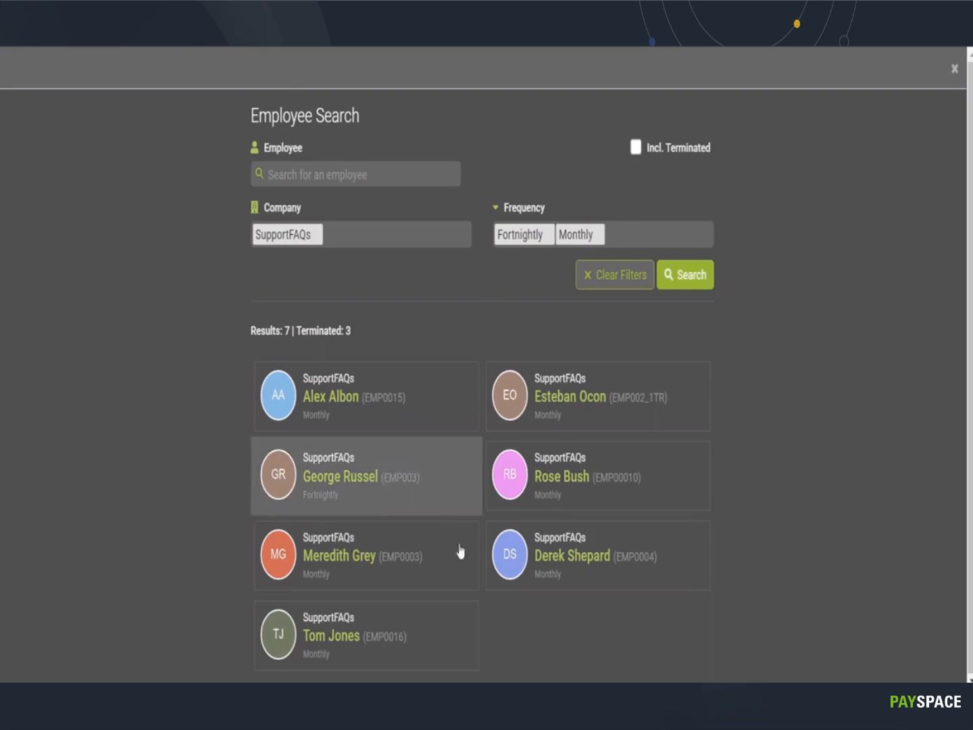
{"action": "left_click", "coordinate": [598, 555]}
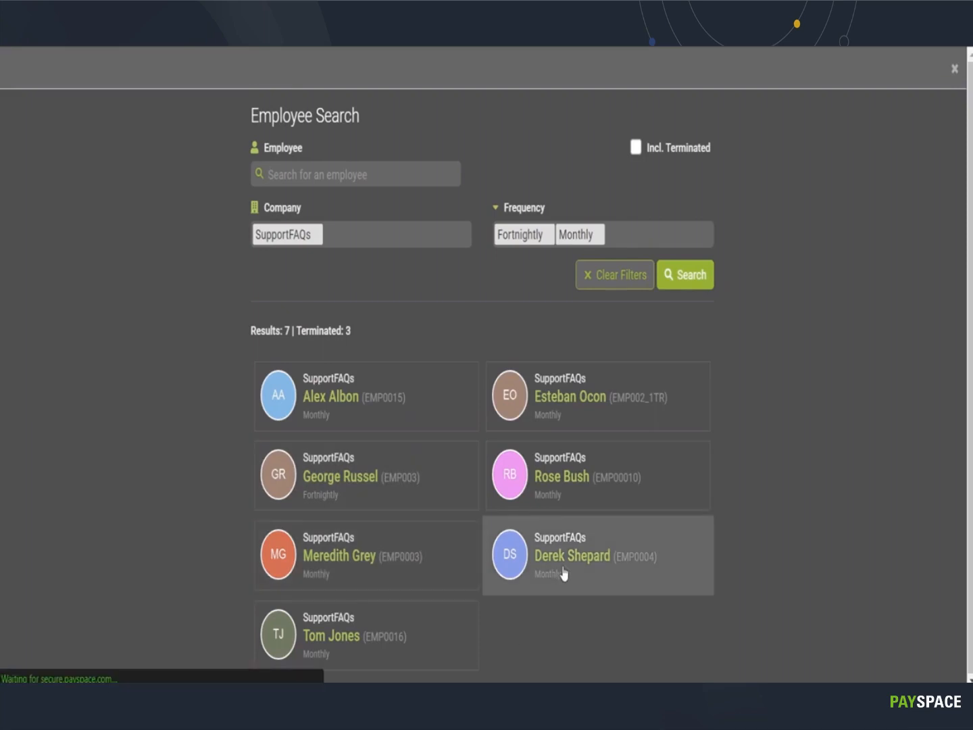
{"action": "left_click", "coordinate": [597, 554]}
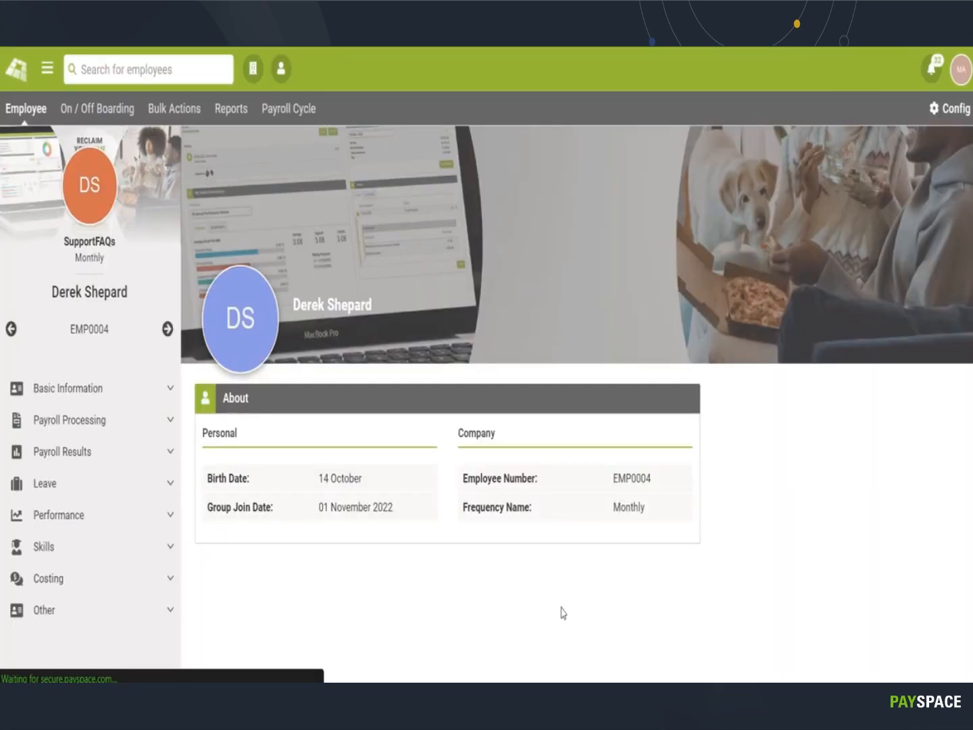
{"action": "left_click", "coordinate": [70, 419]}
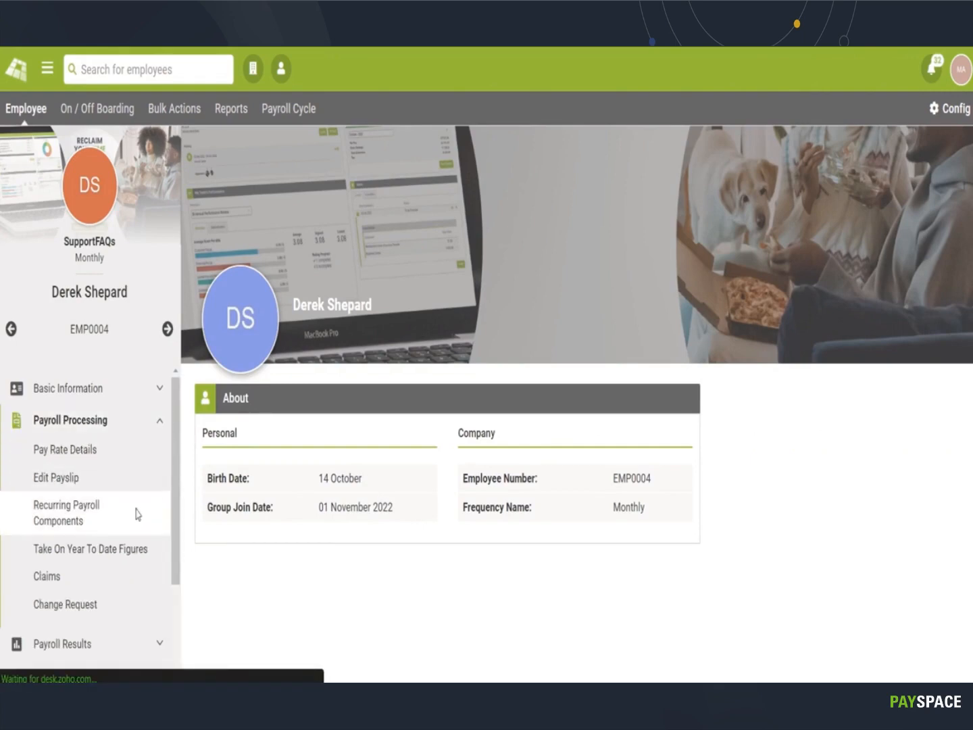
Add a recurring Fringe Benefit using Company Car Fringe Benefit - 3802, effective 2022/11/01.
{"action": "left_click", "coordinate": [66, 512]}
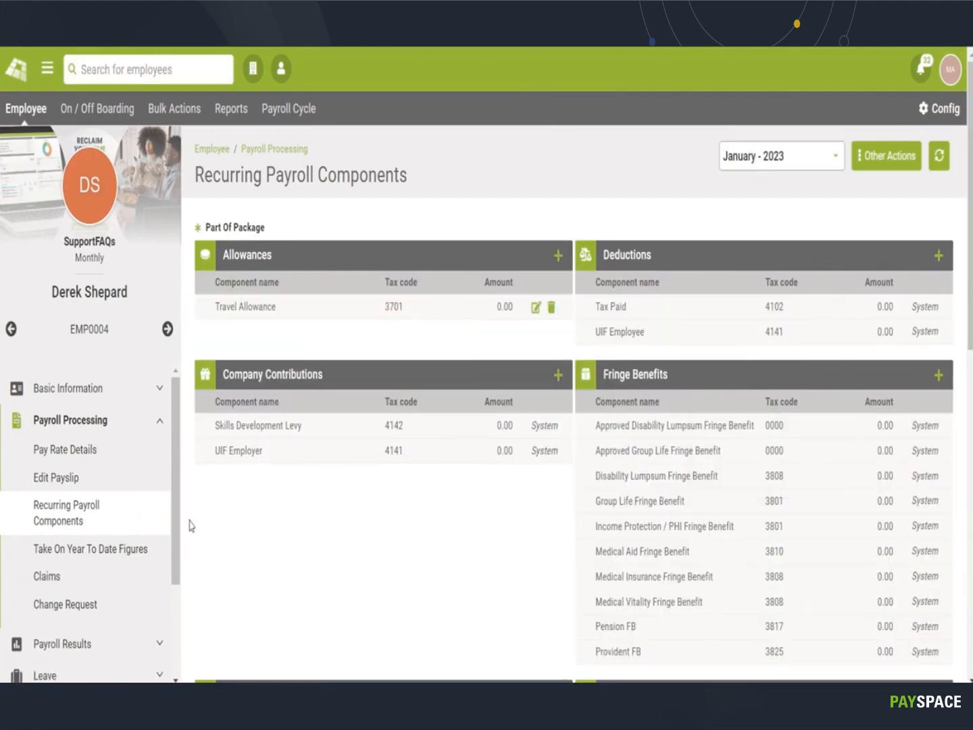
{"action": "mouse_move", "coordinate": [938, 375]}
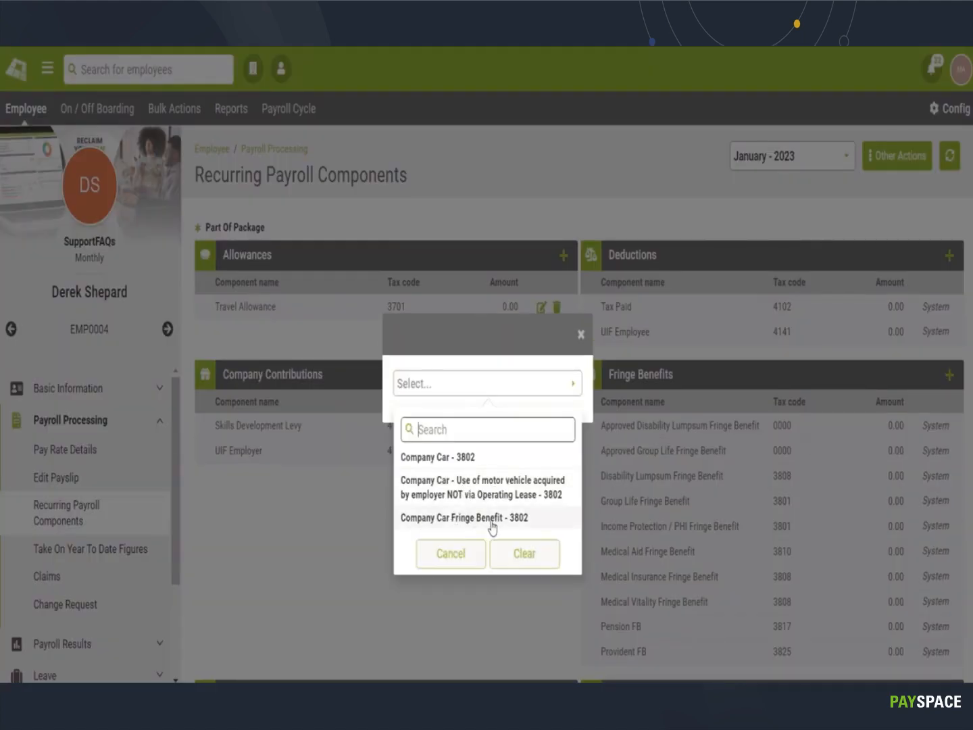
{"action": "left_click", "coordinate": [462, 517]}
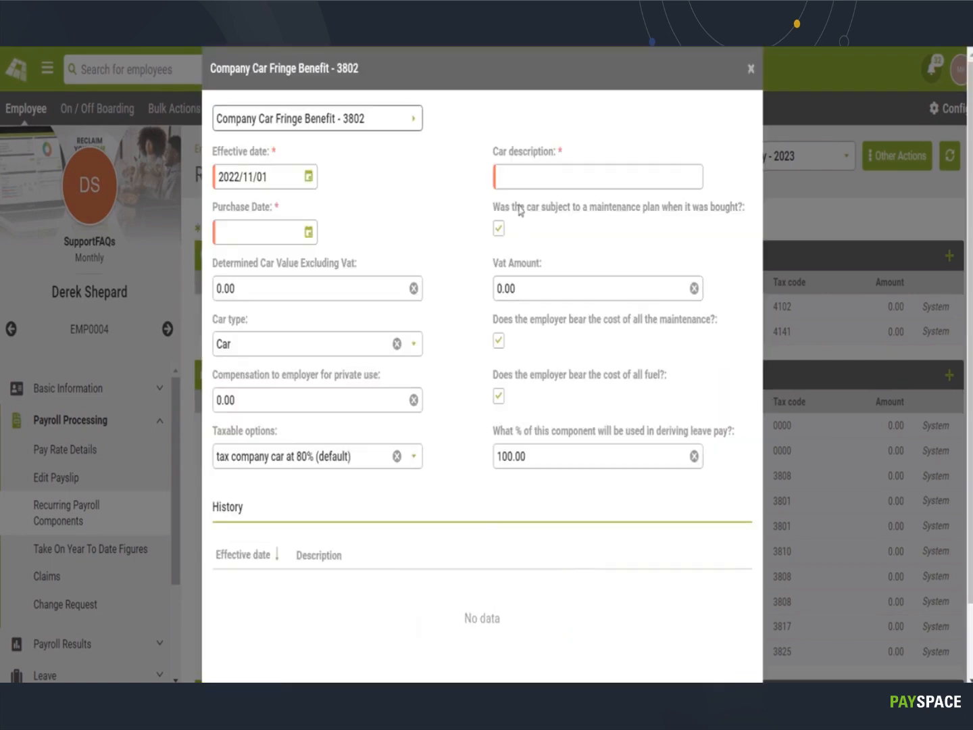
Enter car description 'Toyota' and purchase date 2020/01/01.
{"action": "left_click", "coordinate": [598, 176]}
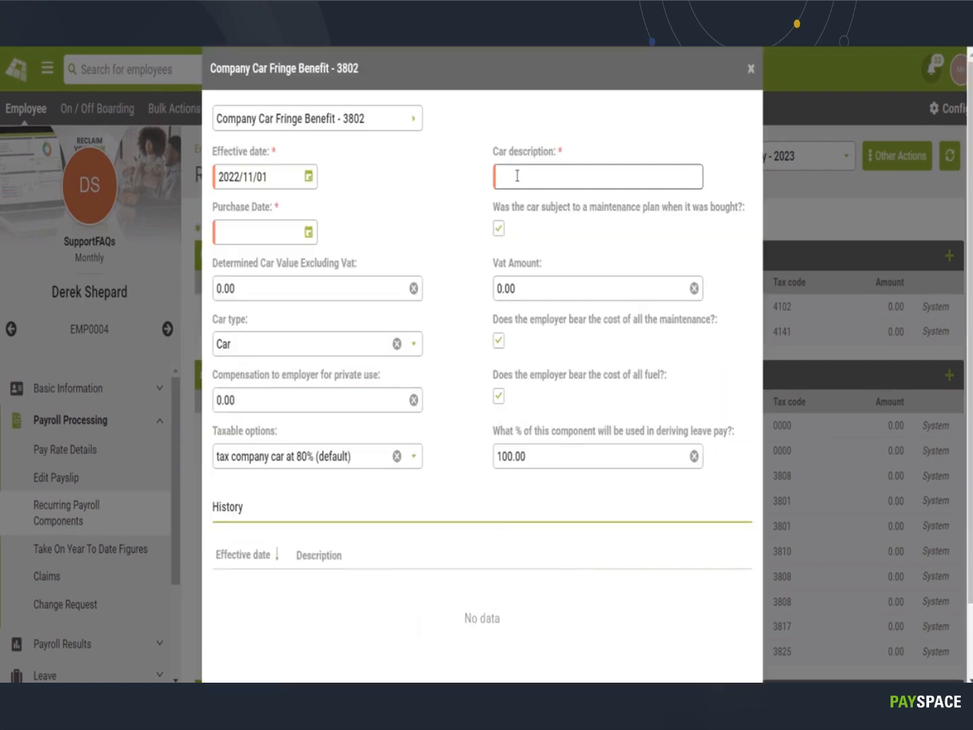
{"action": "type", "text": "Toyota"}
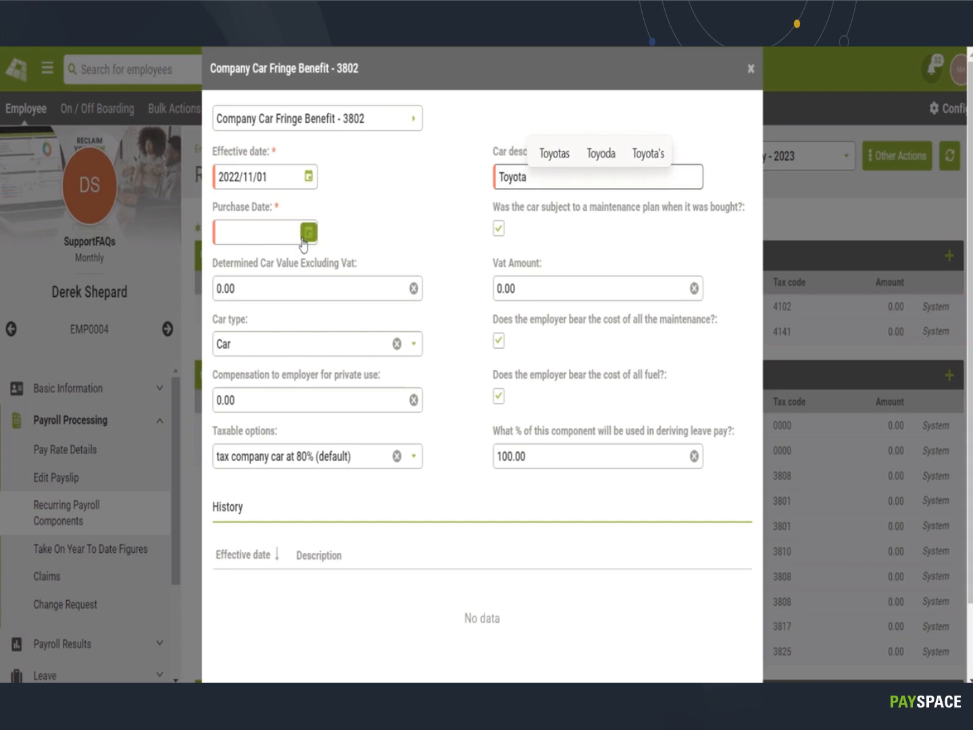
{"action": "left_click", "coordinate": [308, 232]}
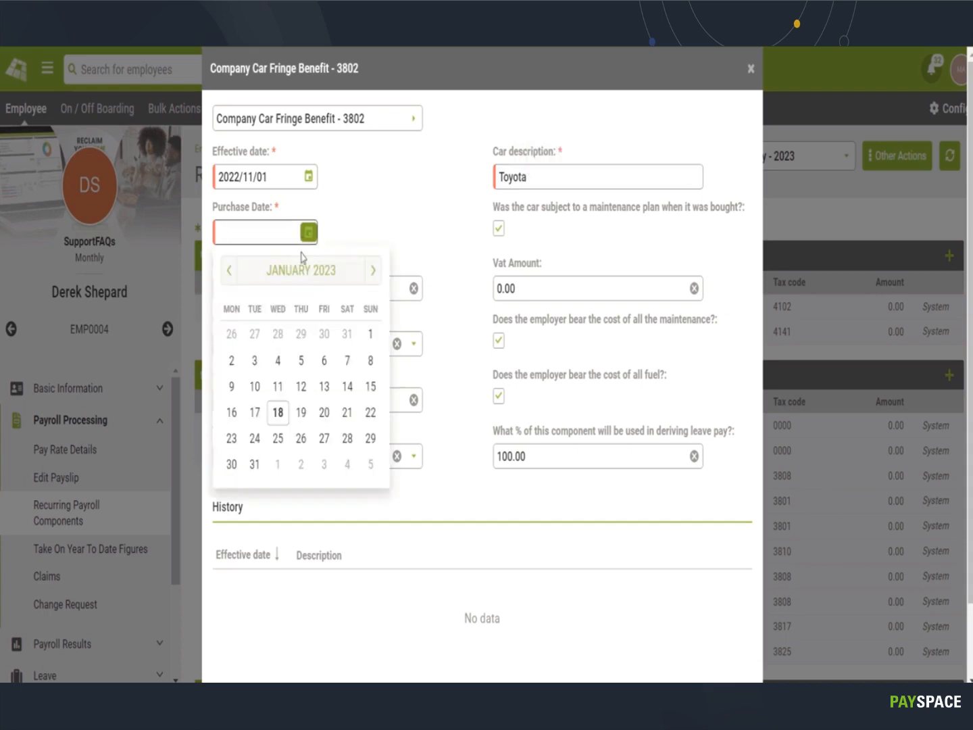
{"action": "left_click", "coordinate": [300, 270]}
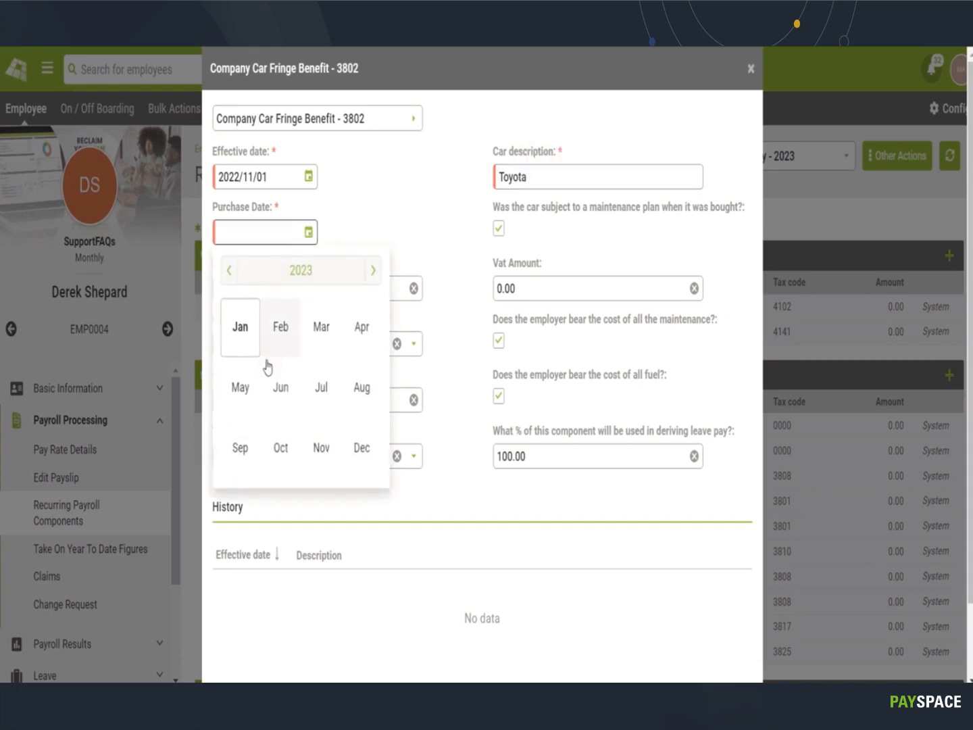
{"action": "left_click", "coordinate": [300, 271]}
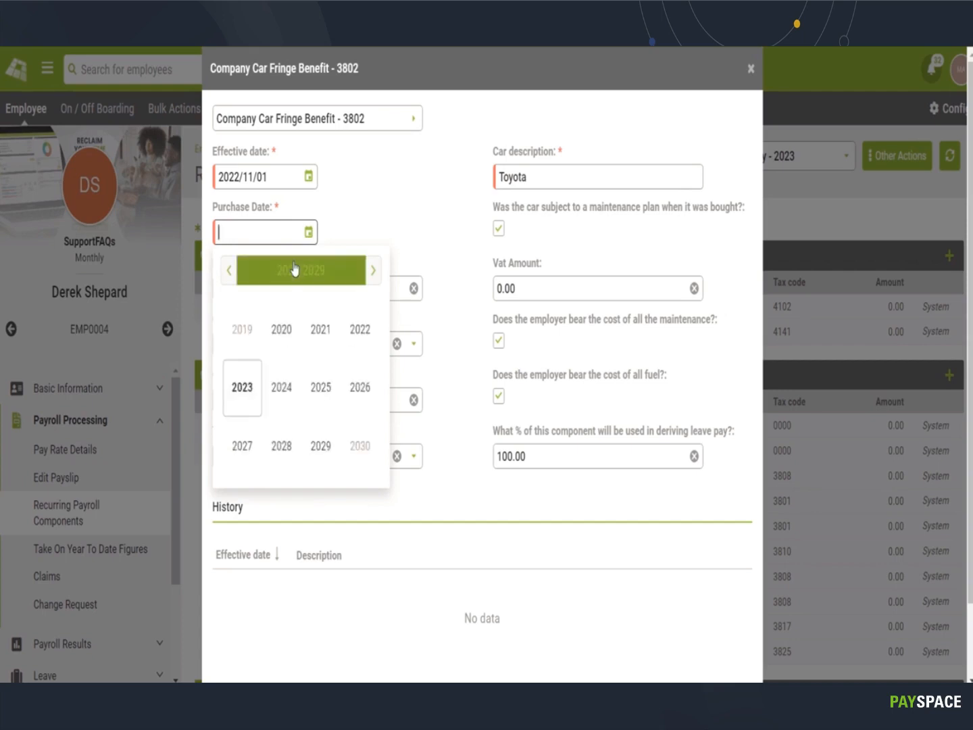
{"action": "left_click", "coordinate": [281, 329]}
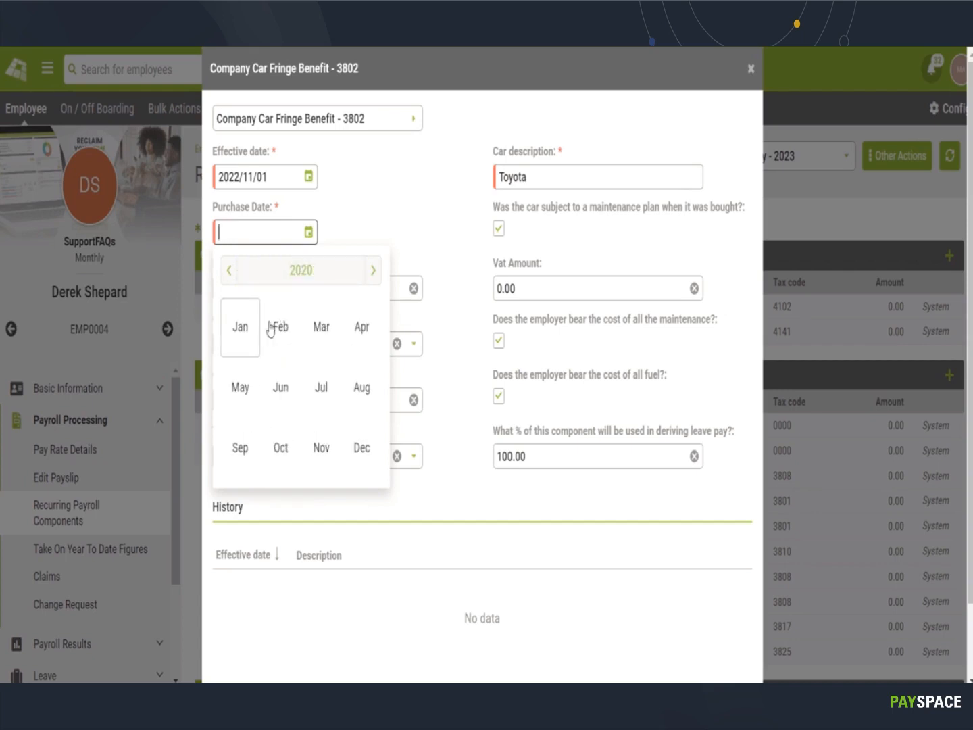
{"action": "left_click", "coordinate": [239, 327]}
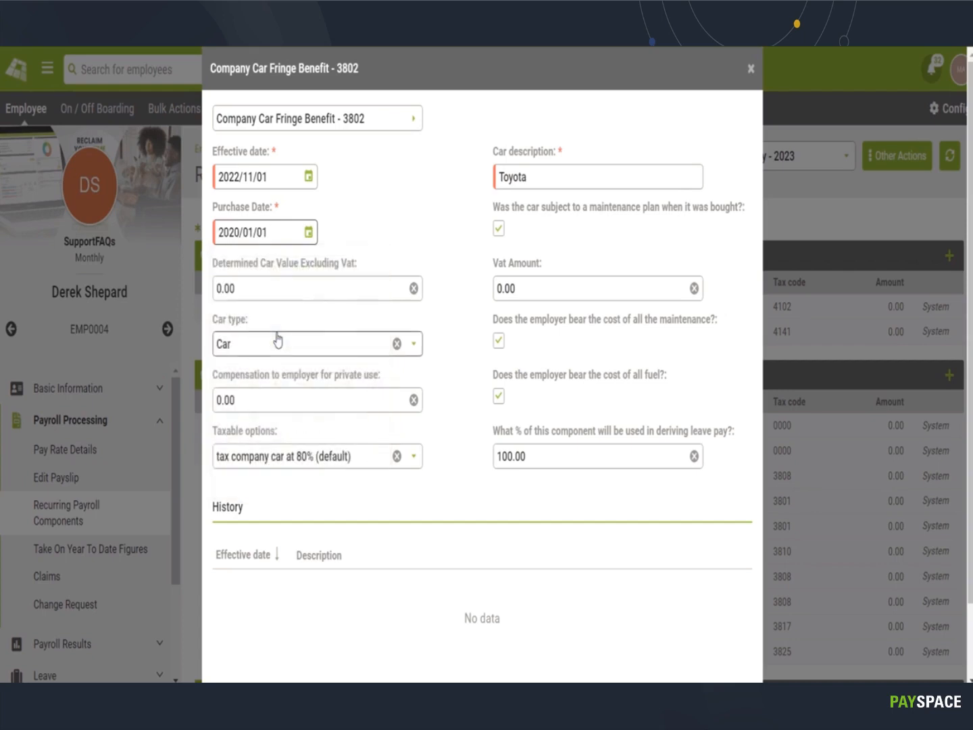
{"action": "mouse_move", "coordinate": [300, 327]}
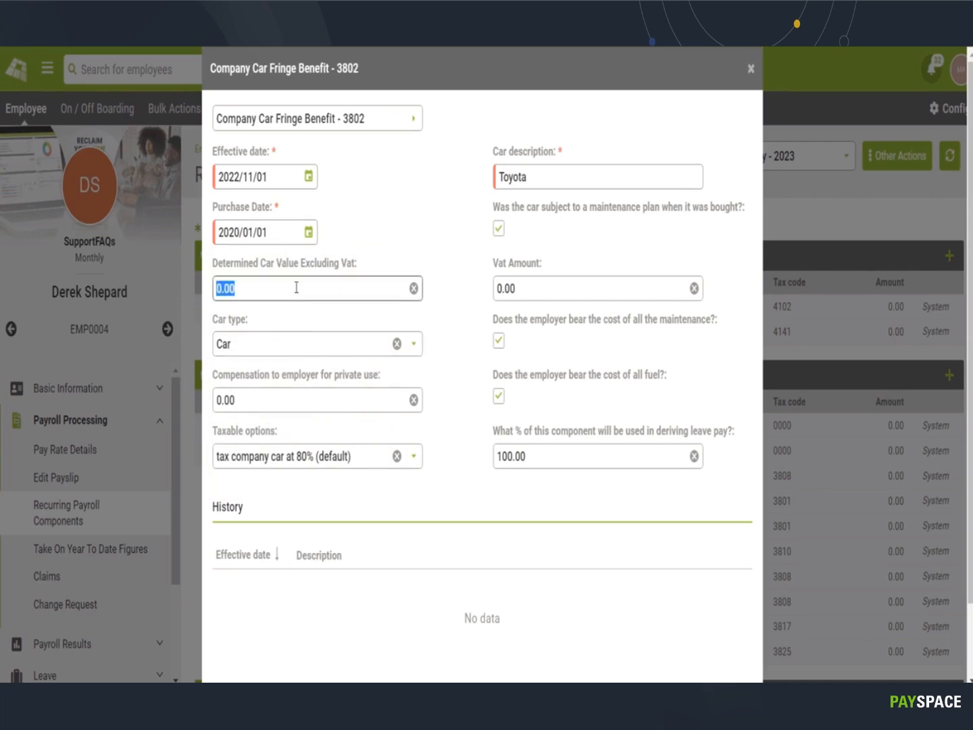
Enter car value 100000.00 and VAT 150000.00, then save the benefit to the Fringe Benefits list.
{"action": "type", "text": "100.00"}
{"action": "left_click", "coordinate": [598, 288]}
{"action": "type", "text": "150000"}
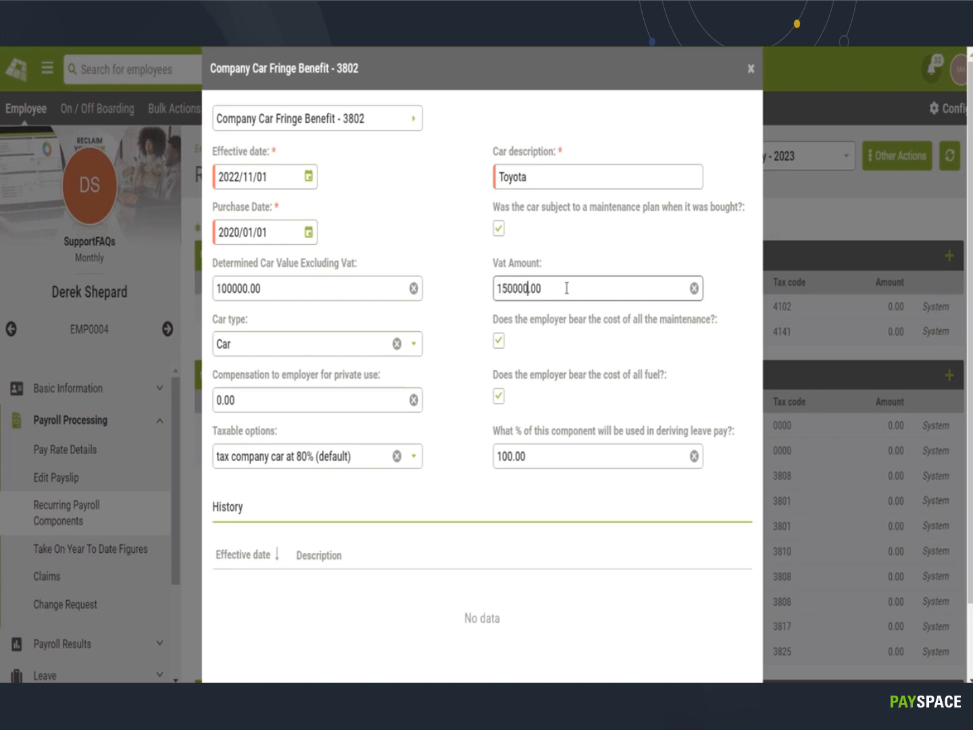
{"action": "mouse_move", "coordinate": [540, 340]}
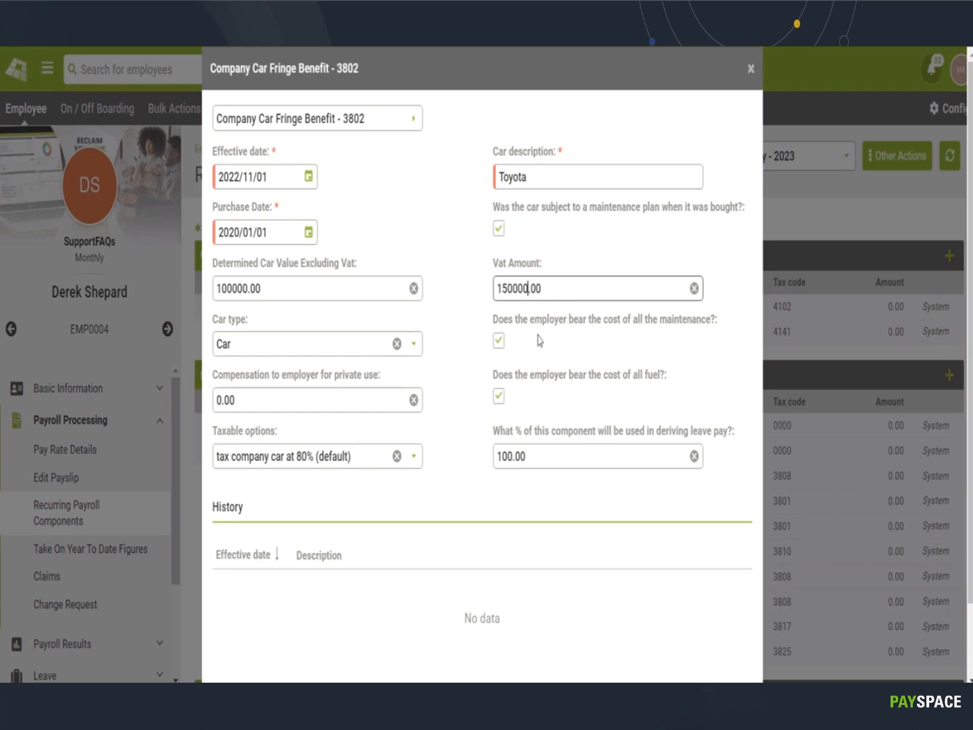
{"action": "mouse_move", "coordinate": [499, 341]}
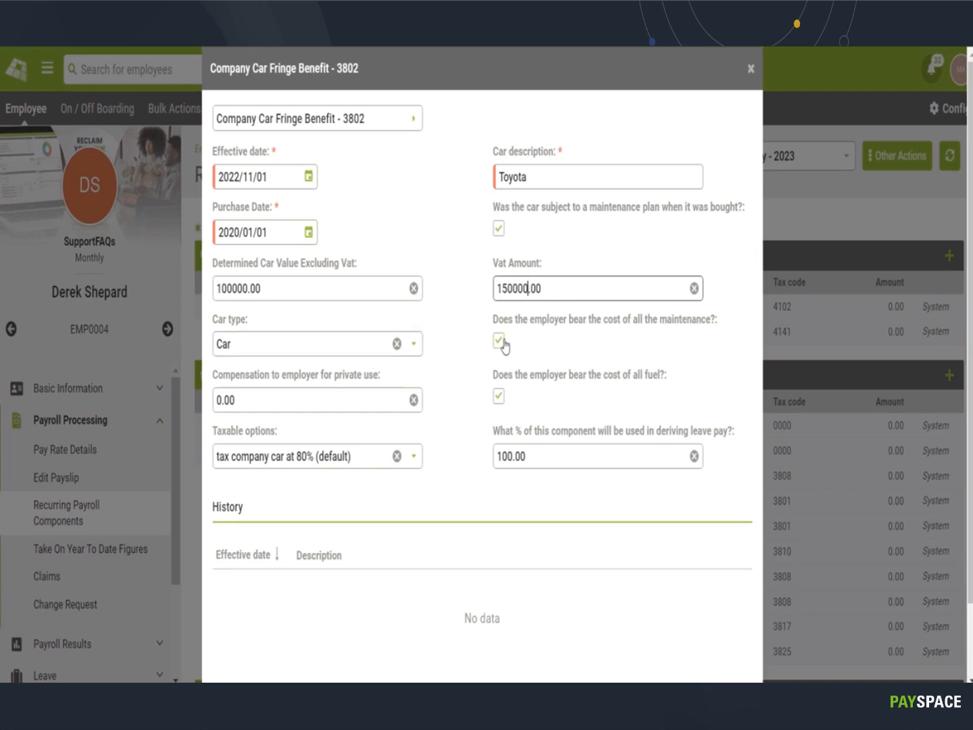
{"action": "mouse_move", "coordinate": [508, 365]}
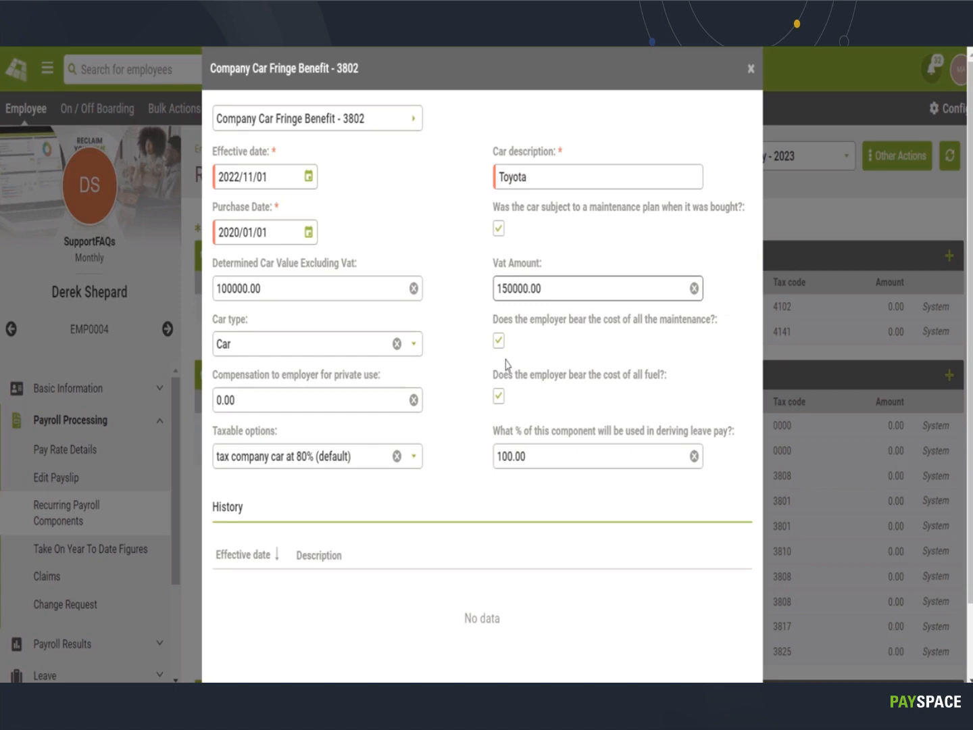
{"action": "triple_click", "coordinate": [291, 401]}
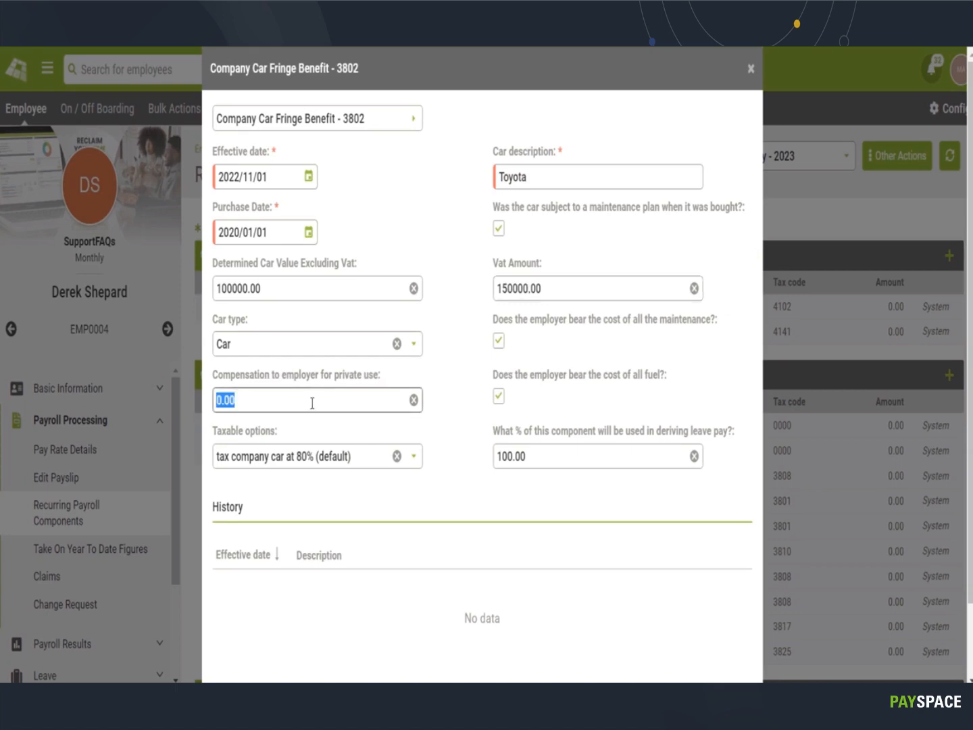
{"action": "mouse_move", "coordinate": [315, 436]}
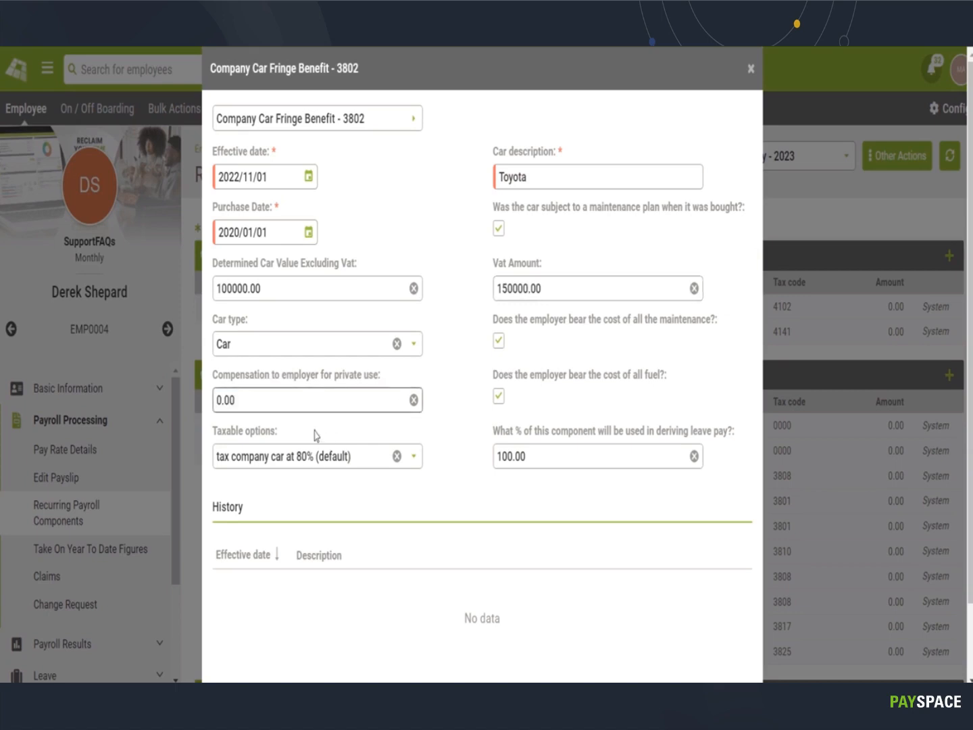
{"action": "left_click", "coordinate": [316, 400]}
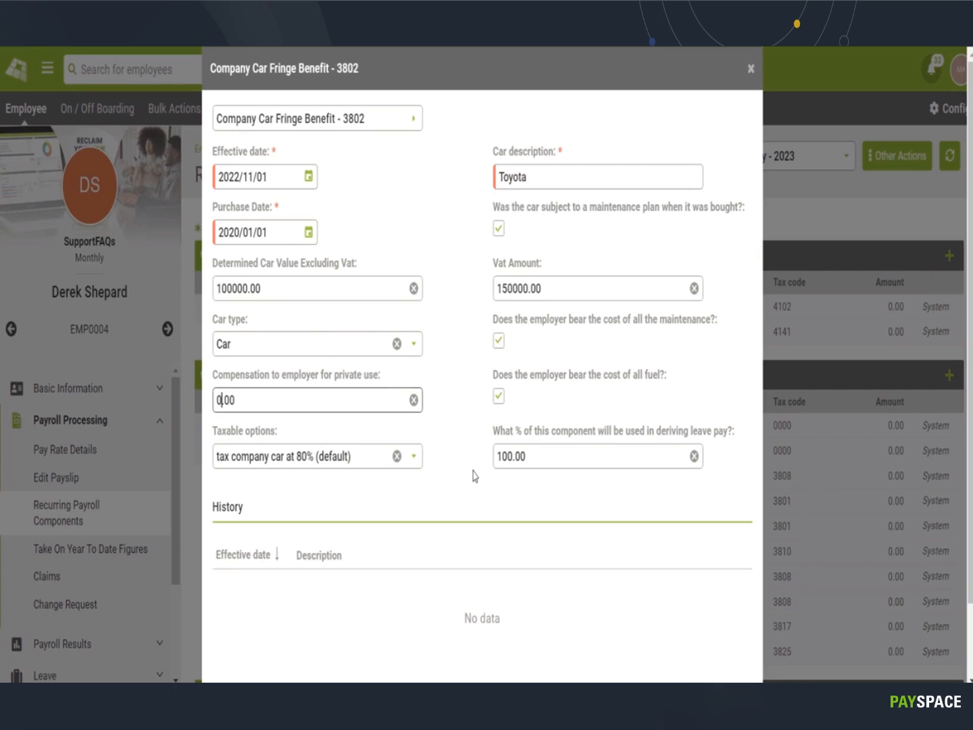
{"action": "scroll", "scroll_direction": "down", "scroll_amount": 3}
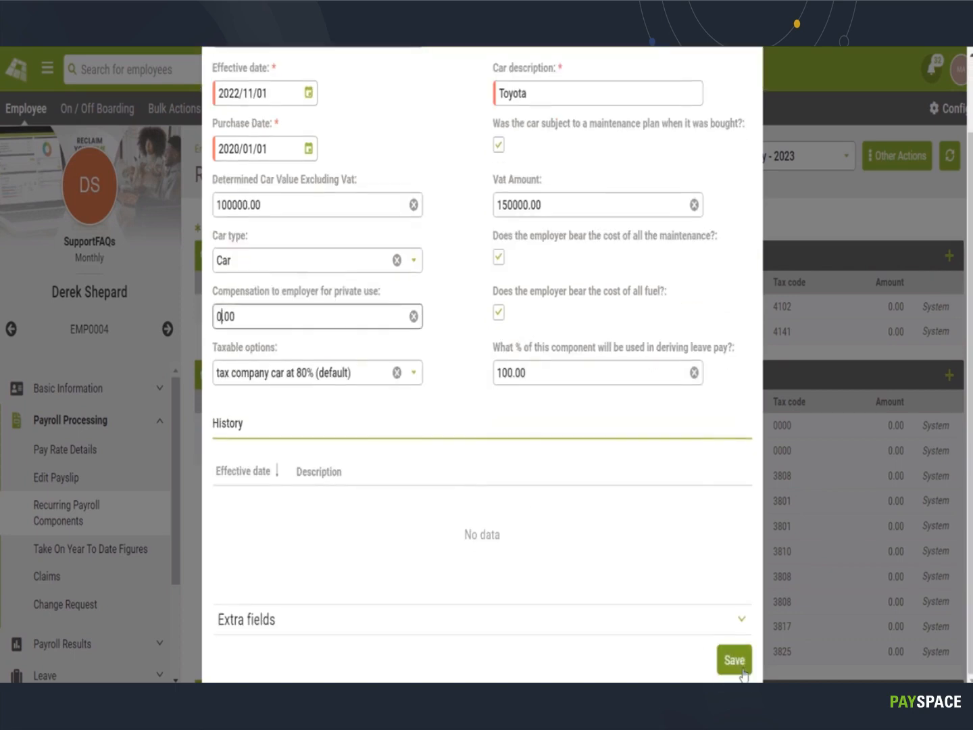
{"action": "left_click", "coordinate": [733, 659]}
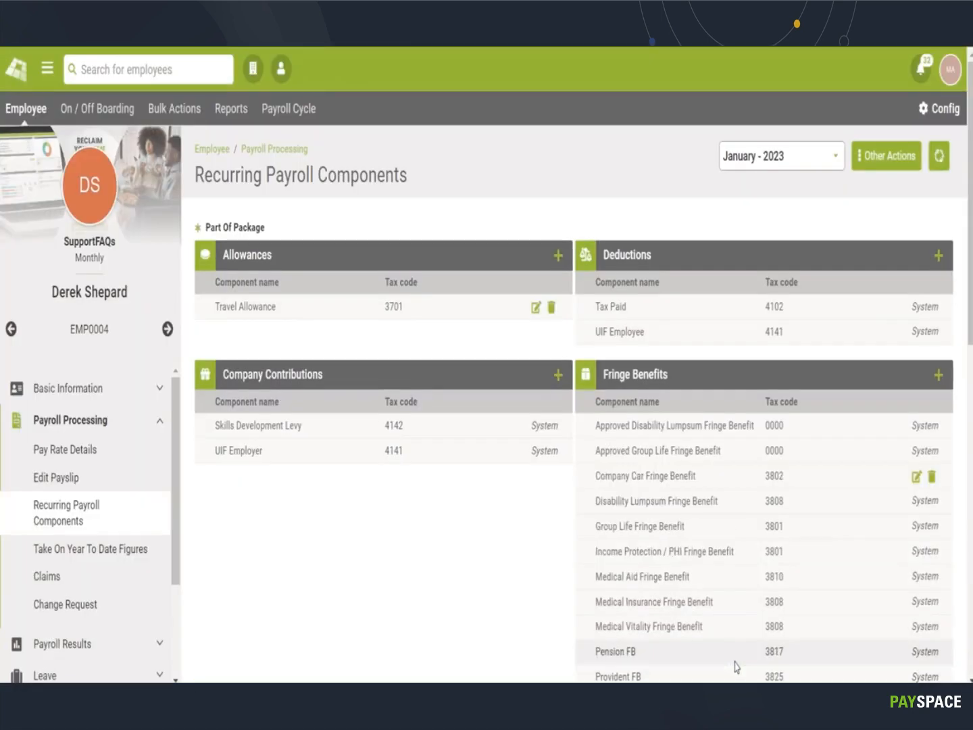
{"action": "mouse_move", "coordinate": [560, 603]}
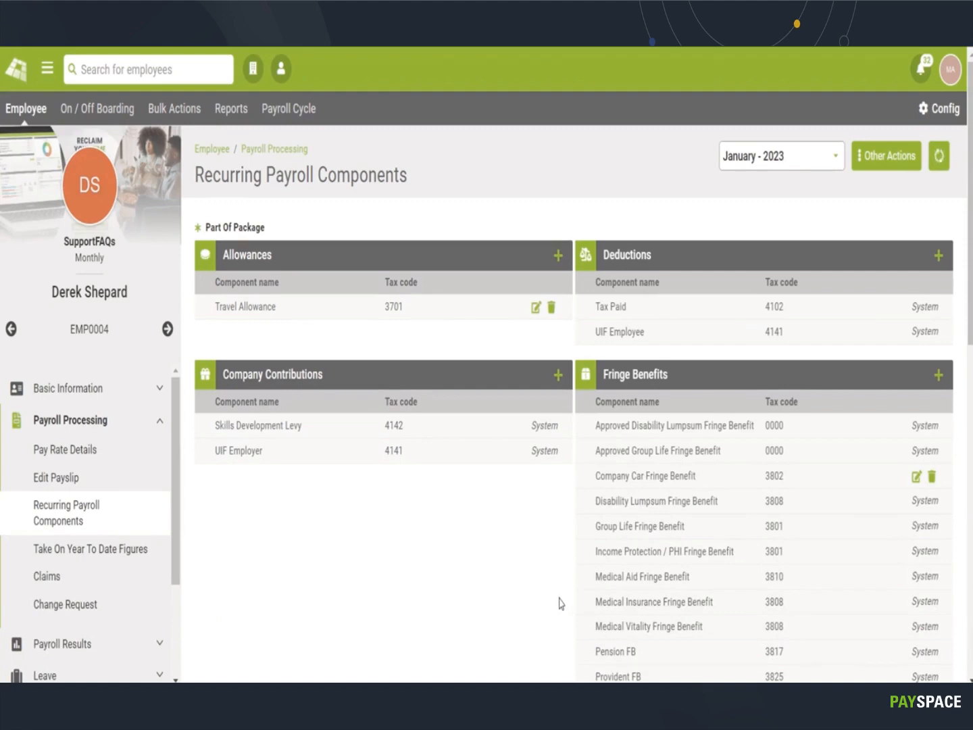